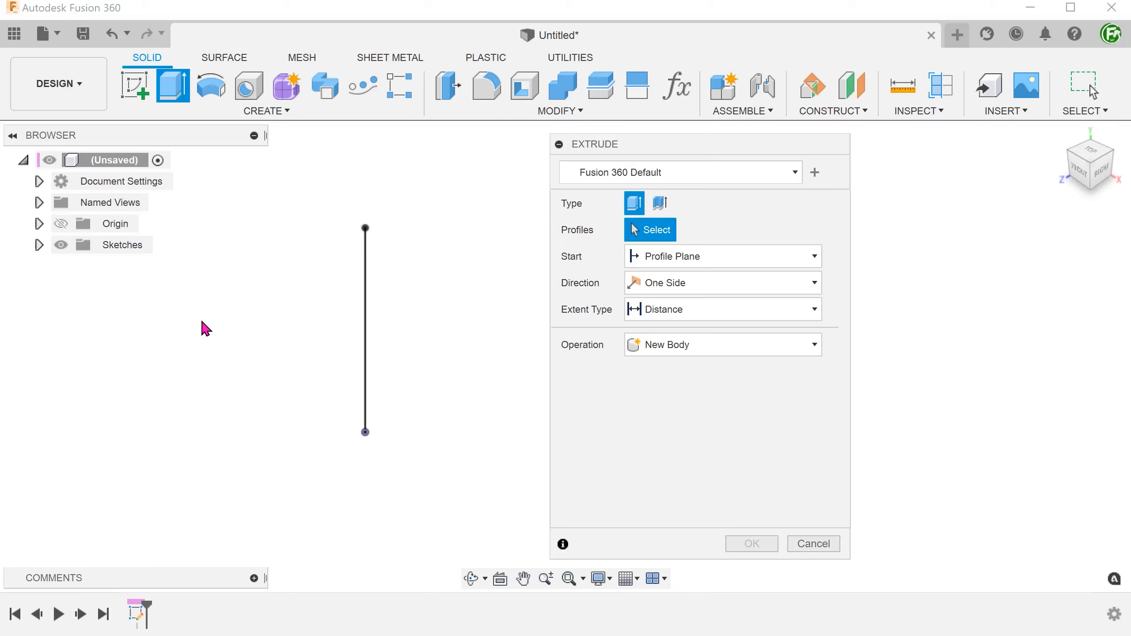
{"action": "mouse_move", "coordinate": [714, 180]}
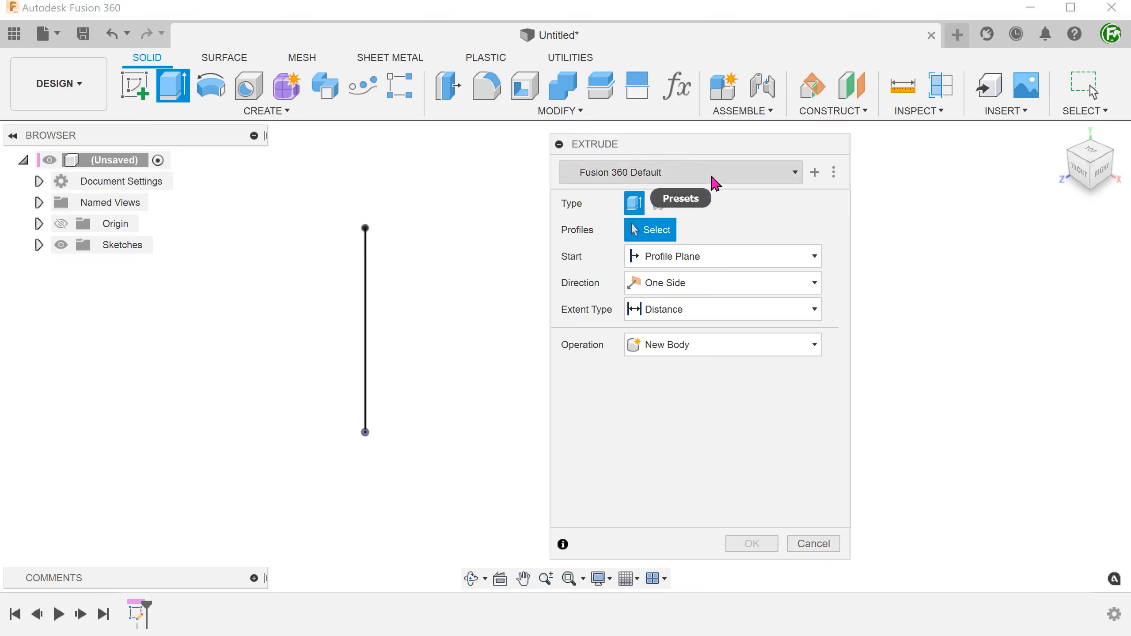
Choose the 'sym thin extrude center wall' preset for the Extrude command.
{"action": "left_click", "coordinate": [681, 172]}
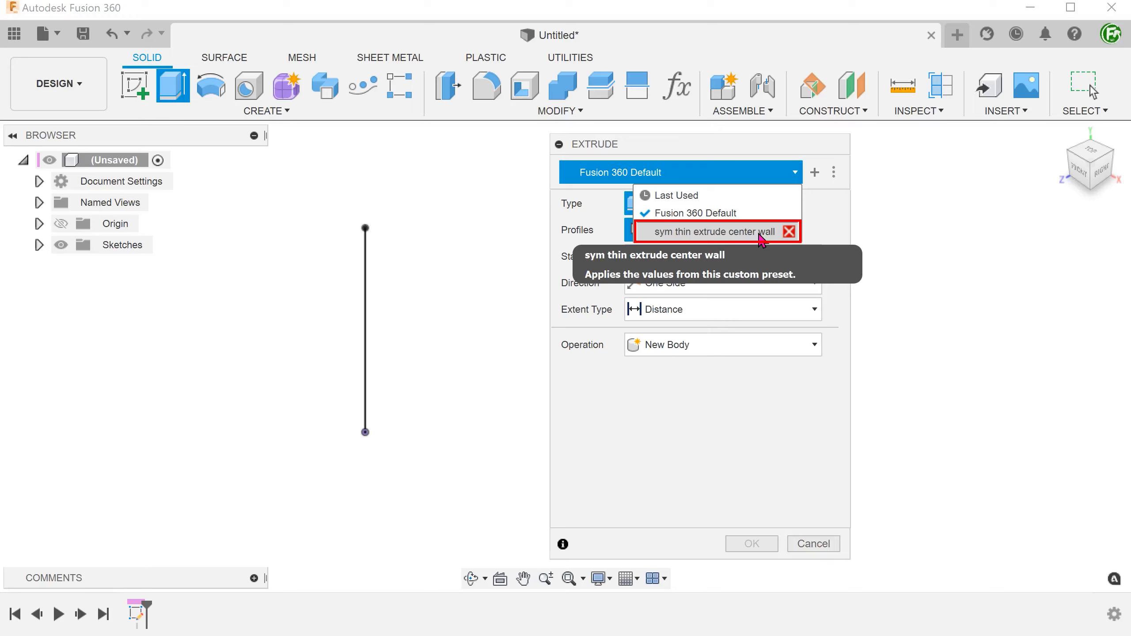
{"action": "left_click", "coordinate": [710, 232]}
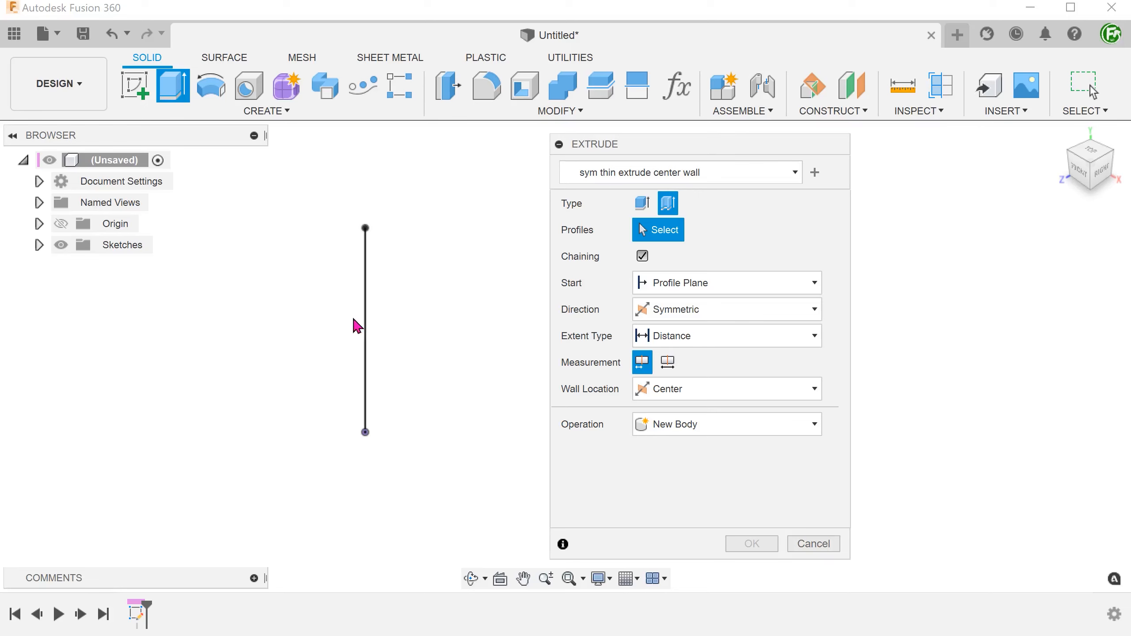
Select the sketch line as the profile, previewing a 20 mm deep, 5 mm symmetric center wall.
{"action": "left_click", "coordinate": [365, 328]}
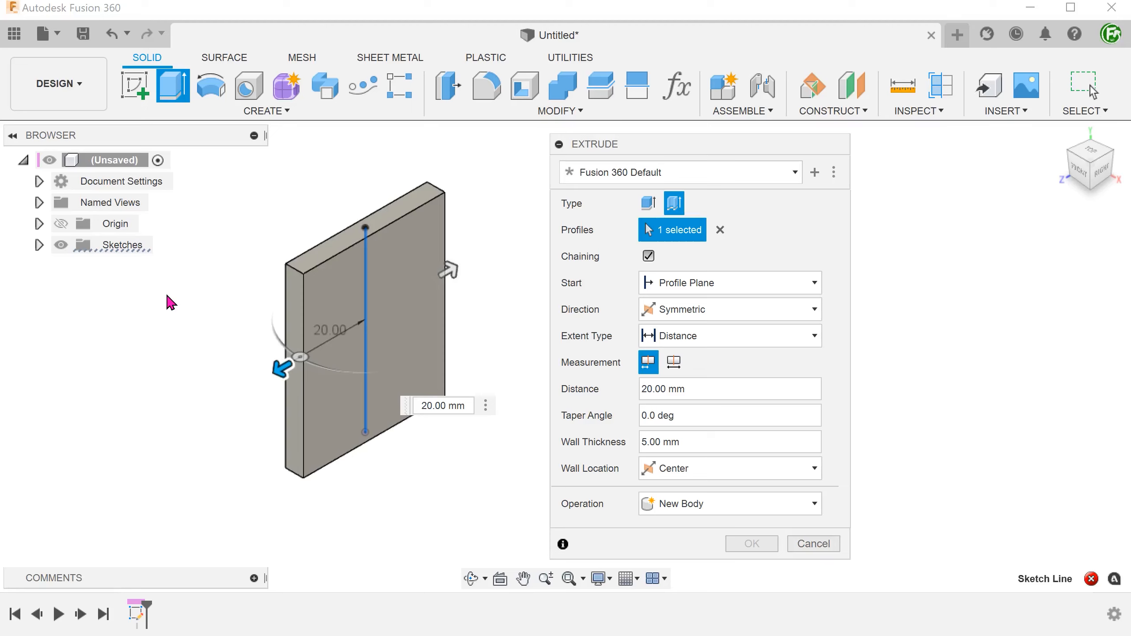
{"action": "left_click", "coordinate": [794, 173]}
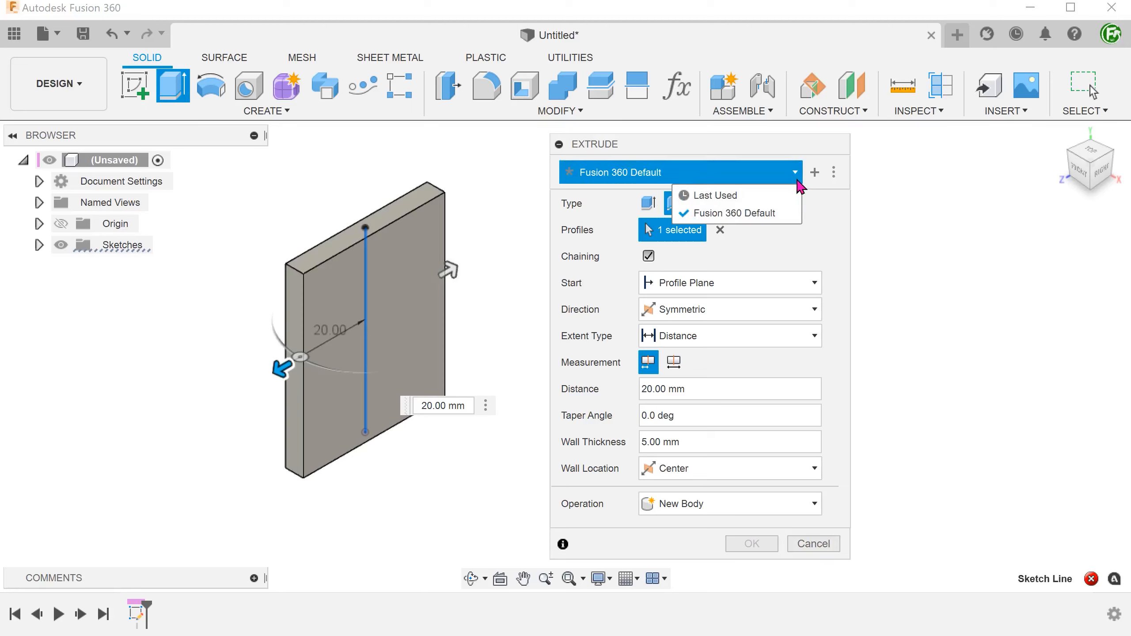
{"action": "mouse_move", "coordinate": [825, 221]}
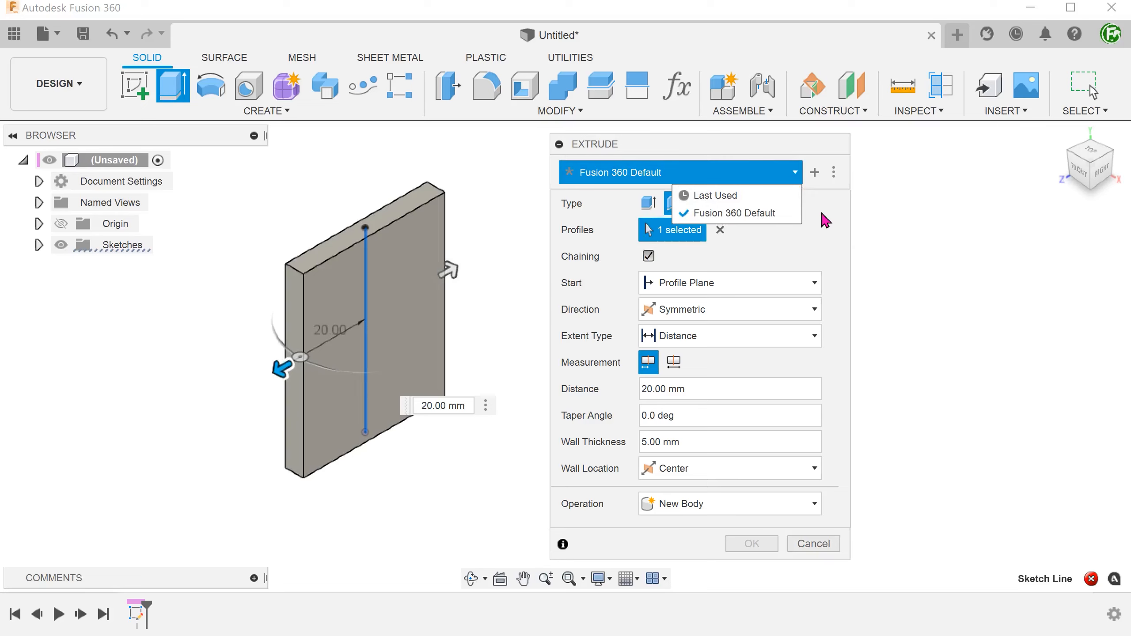
{"action": "left_click", "coordinate": [672, 202]}
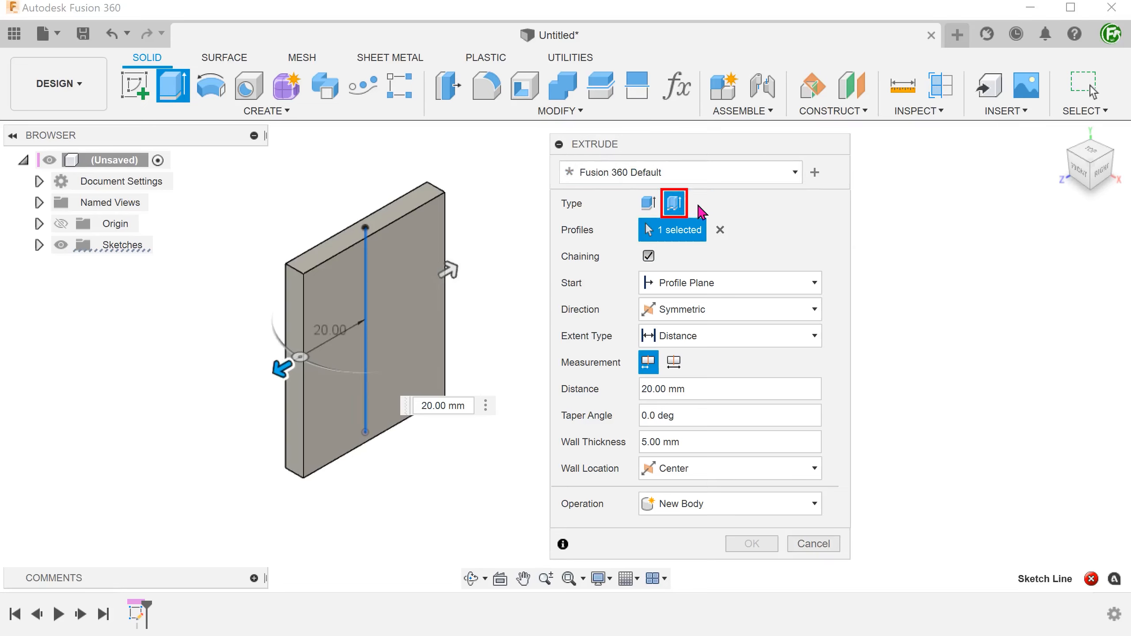
{"action": "mouse_move", "coordinate": [673, 202]}
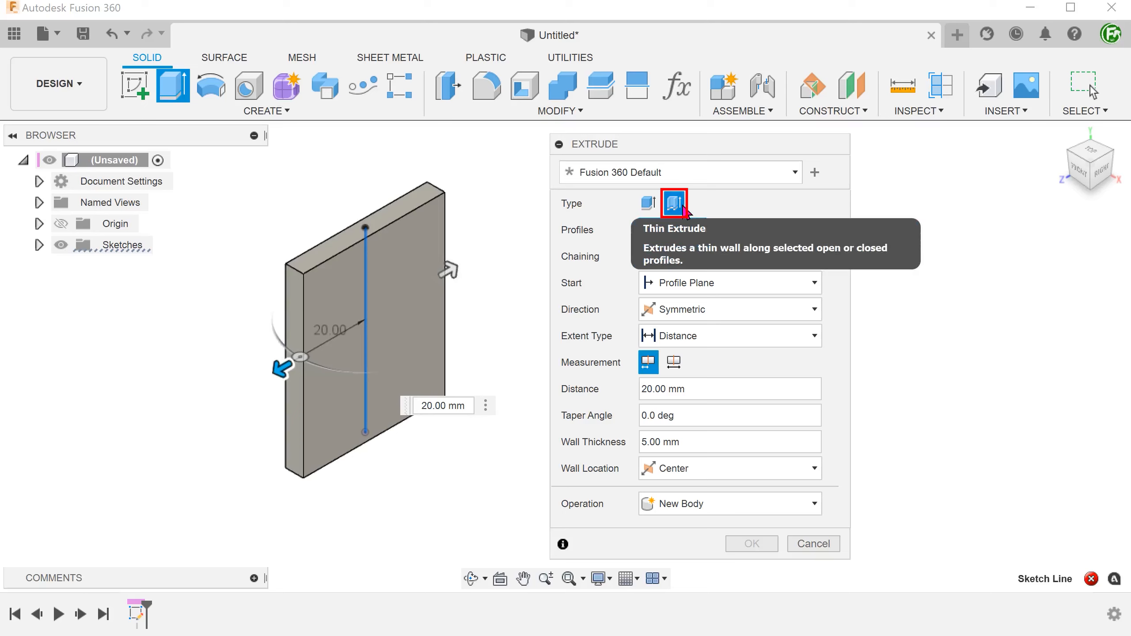
{"action": "left_click", "coordinate": [673, 203]}
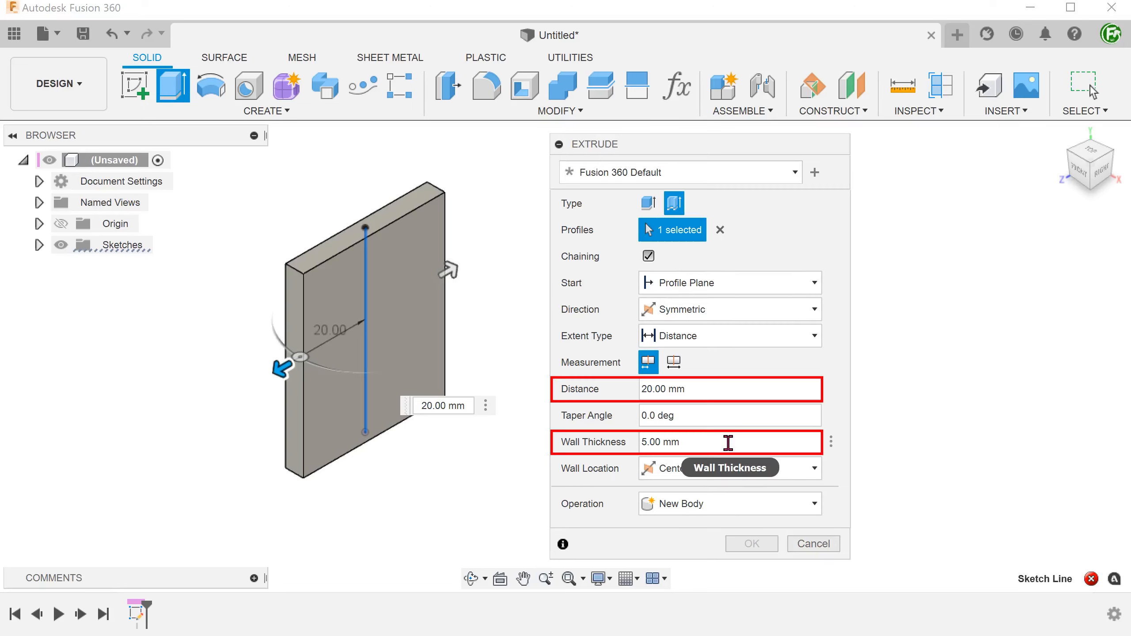
{"action": "mouse_move", "coordinate": [717, 390]}
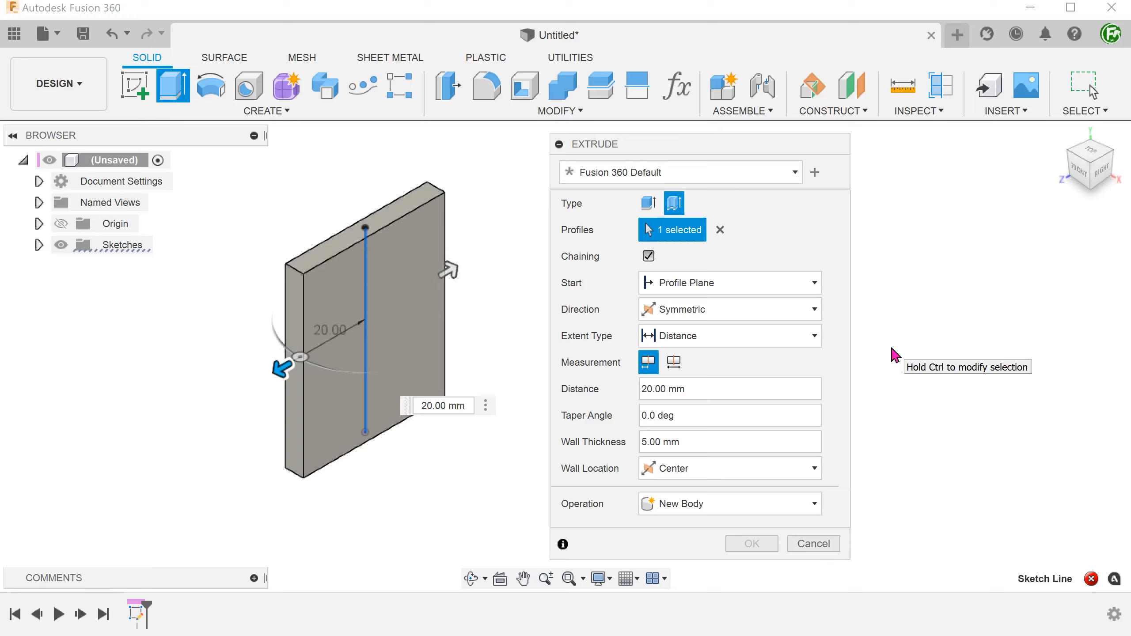
{"action": "mouse_move", "coordinate": [847, 283]}
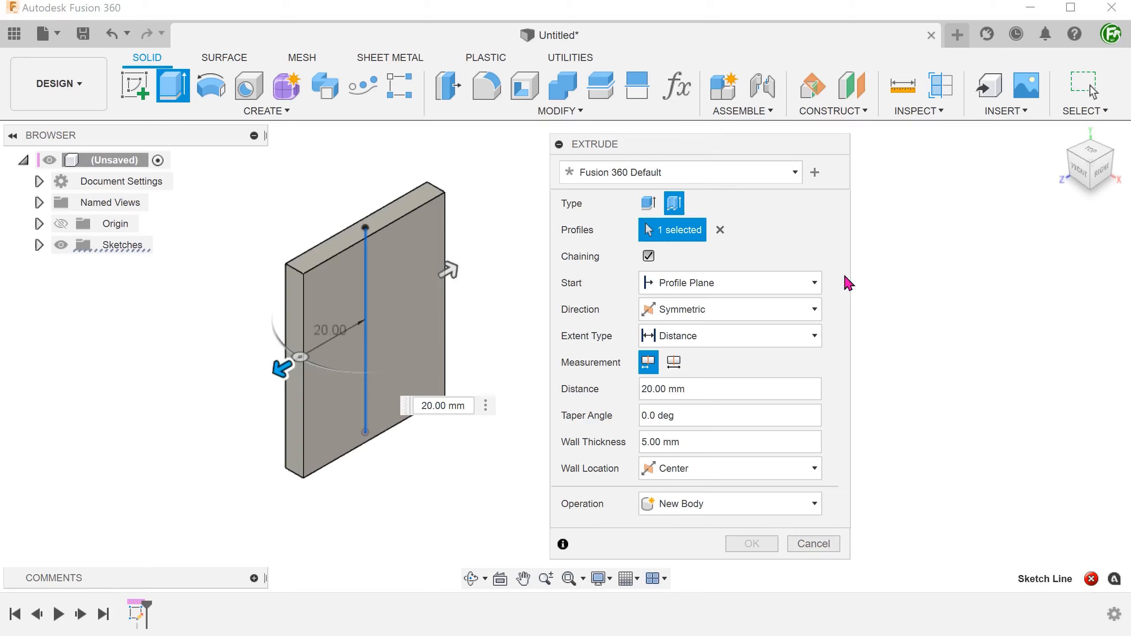
{"action": "mouse_move", "coordinate": [814, 171]}
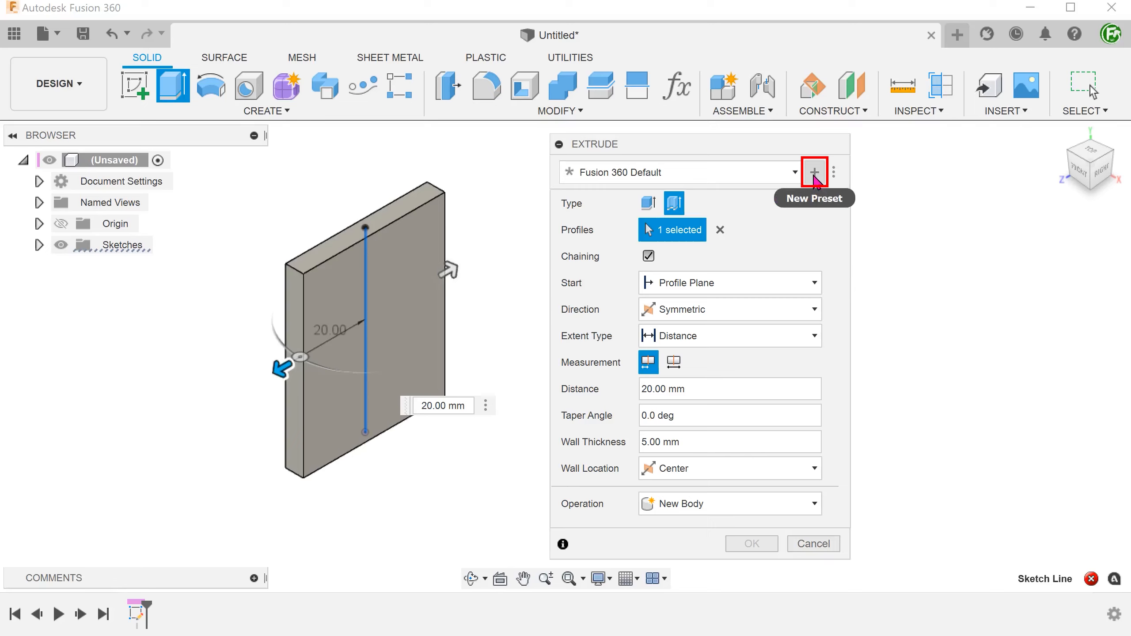
Save the current thin symmetric extrude settings as a new preset named 'sym thin extrude center wall'.
{"action": "left_click", "coordinate": [815, 172]}
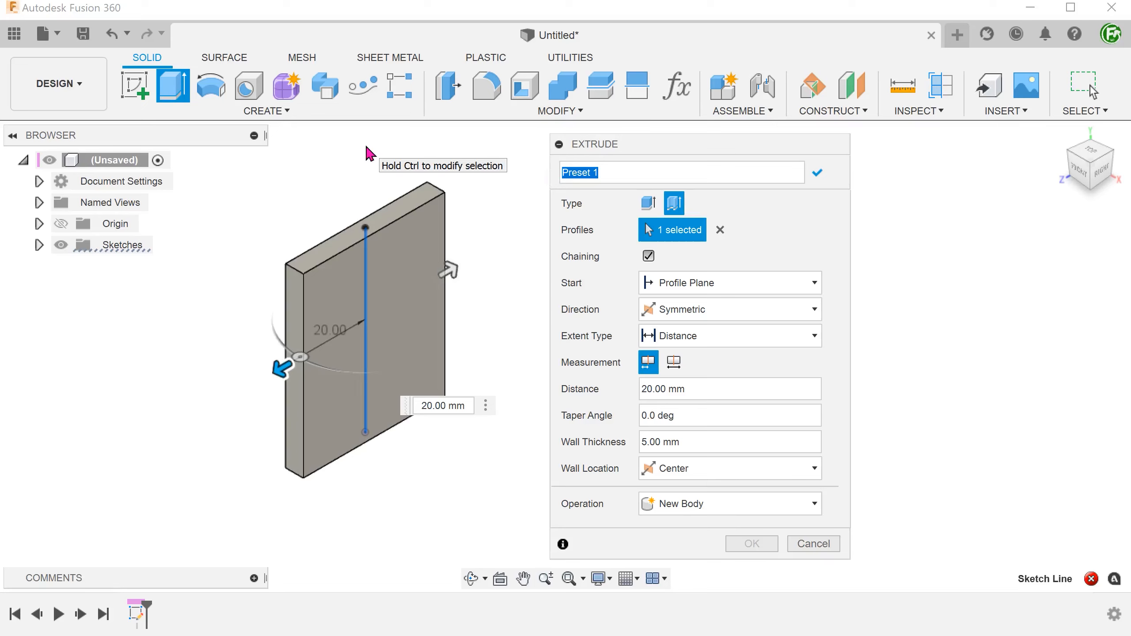
{"action": "type", "text": "sym"}
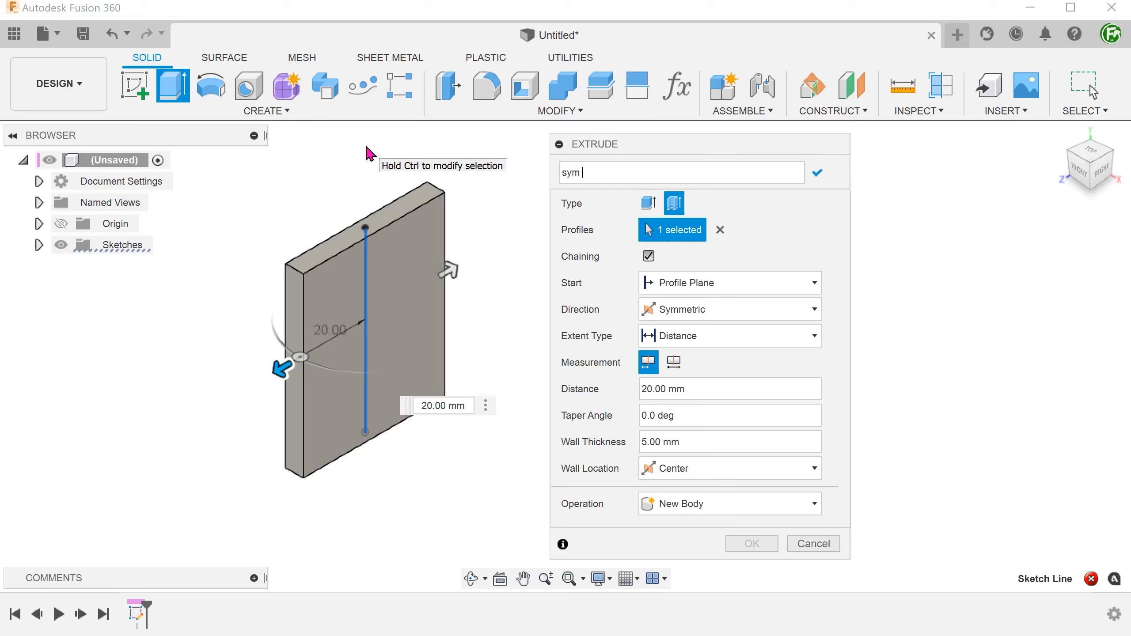
{"action": "type", "text": "thin extrude center"}
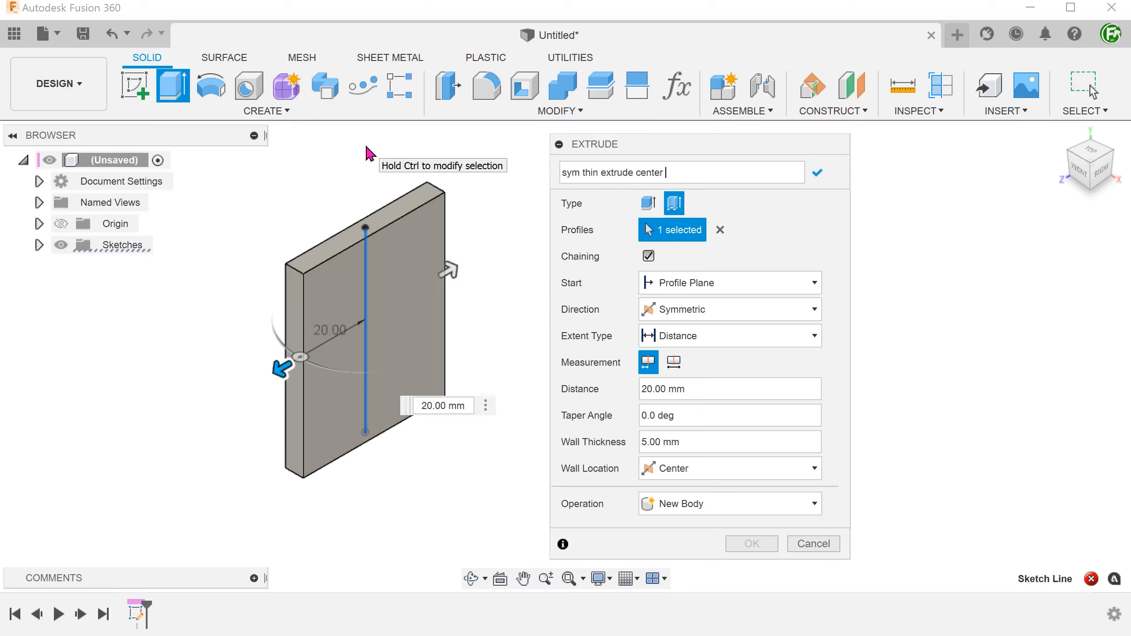
{"action": "type", "text": "wall"}
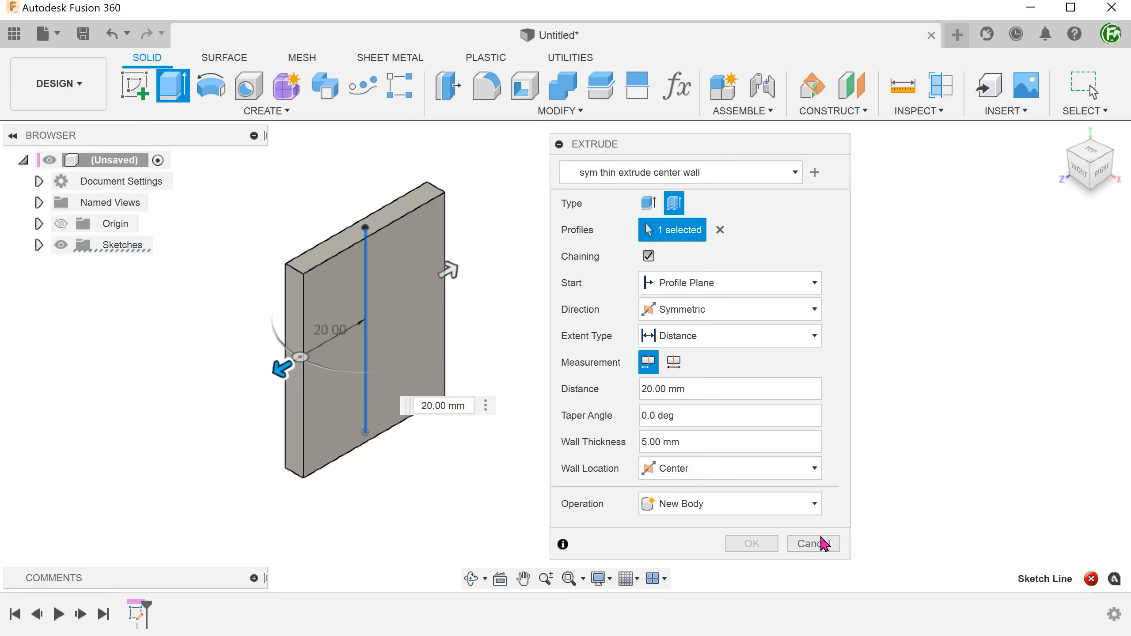
Cancel the extrude, restart it and apply the 'sym thin extrude center wall' preset again.
{"action": "left_click", "coordinate": [813, 543]}
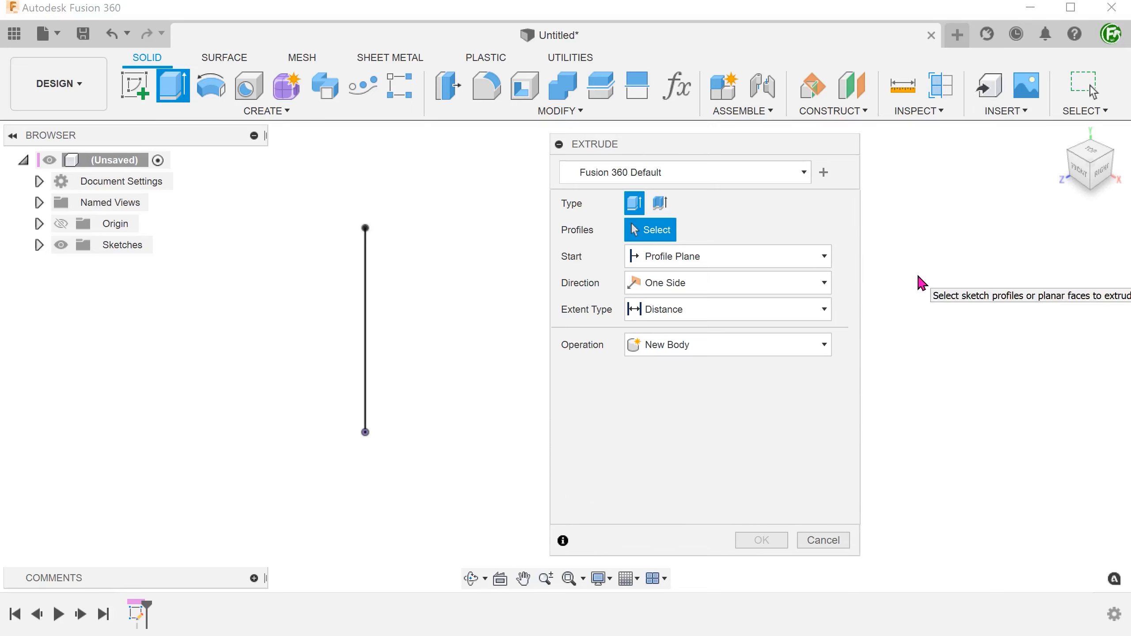
{"action": "left_click", "coordinate": [804, 172]}
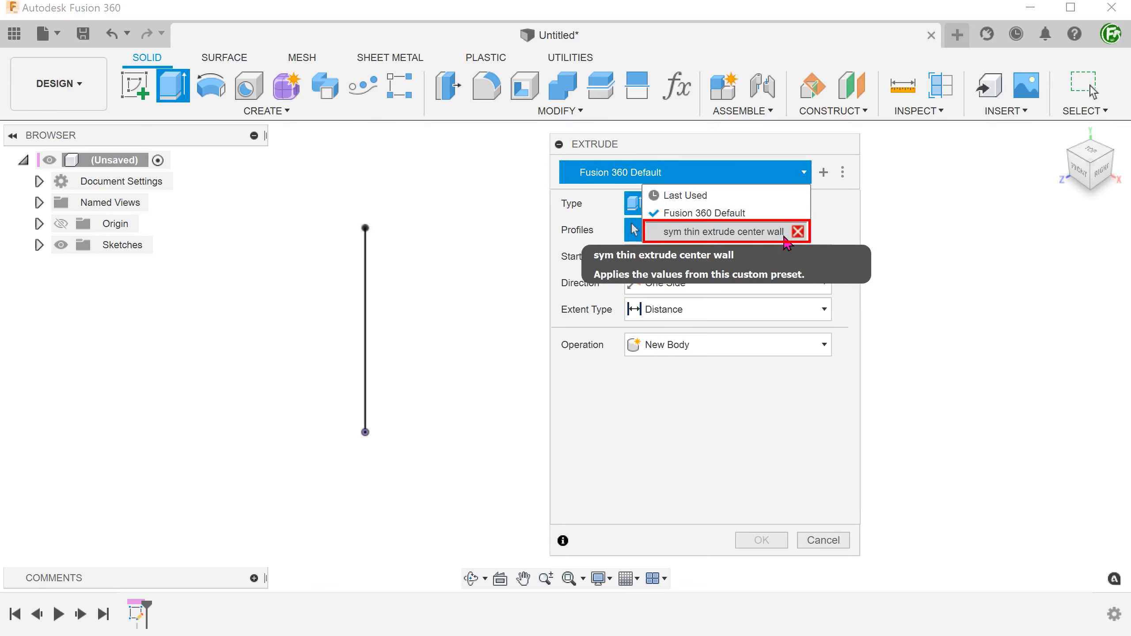
{"action": "left_click", "coordinate": [714, 232]}
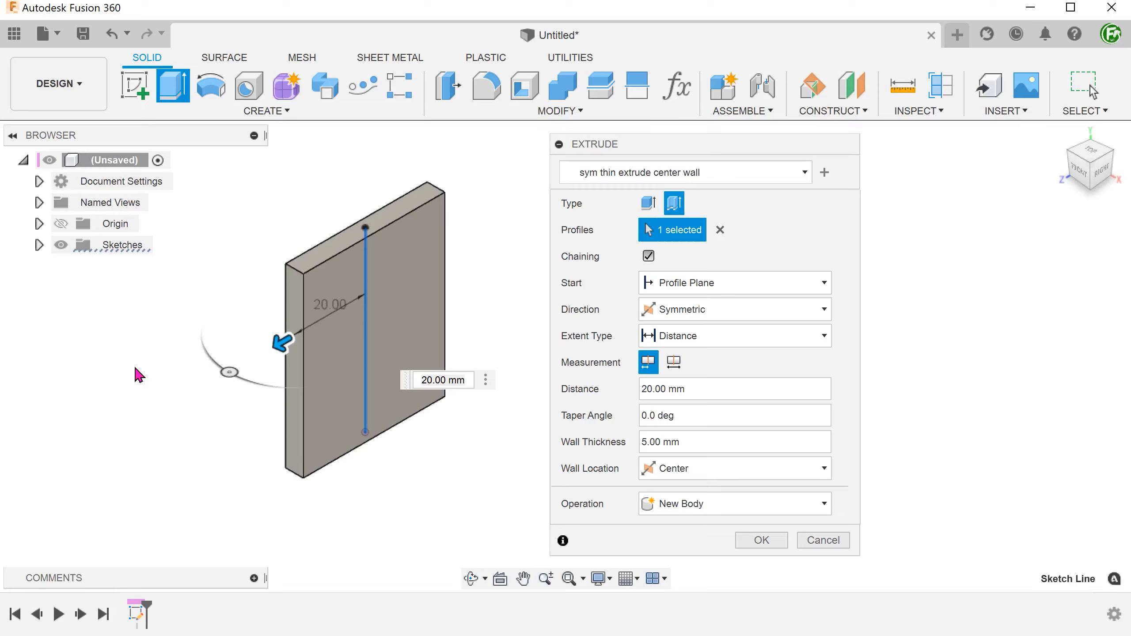
Change the extrude direction to One Side so the 5 mm thin wall extends on a single side.
{"action": "left_click", "coordinate": [733, 309]}
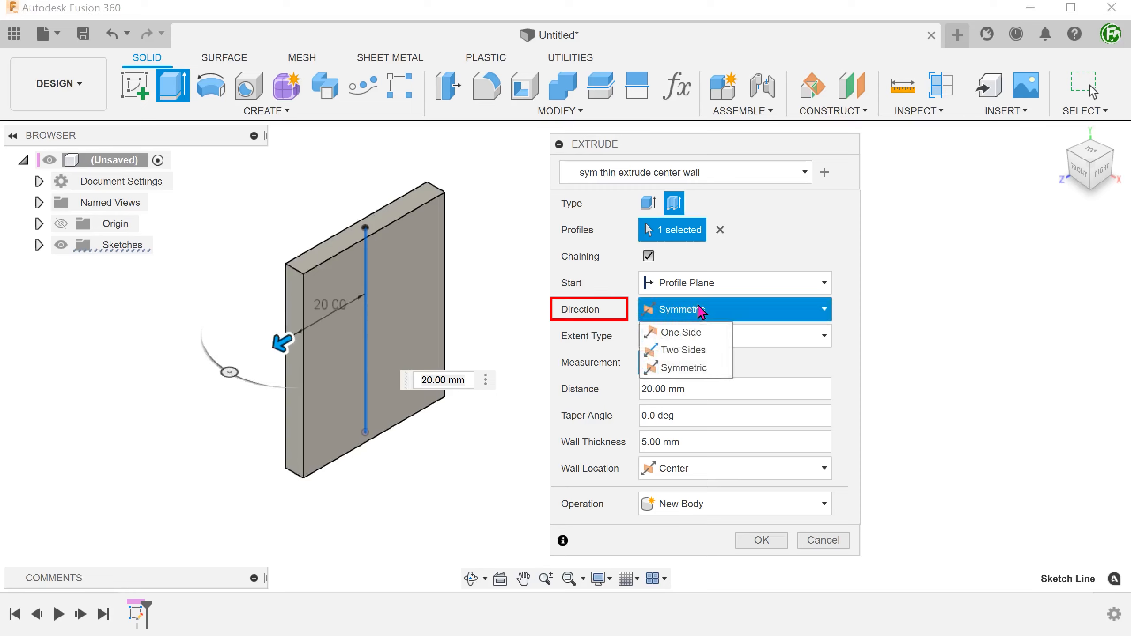
{"action": "mouse_move", "coordinate": [677, 332]}
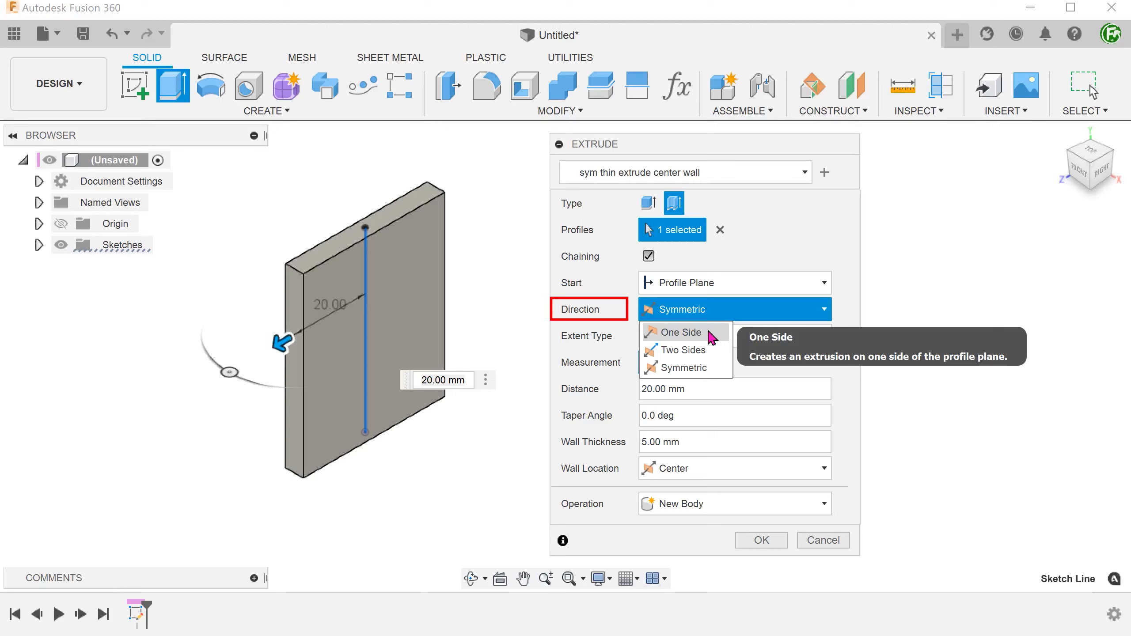
{"action": "left_click", "coordinate": [675, 333]}
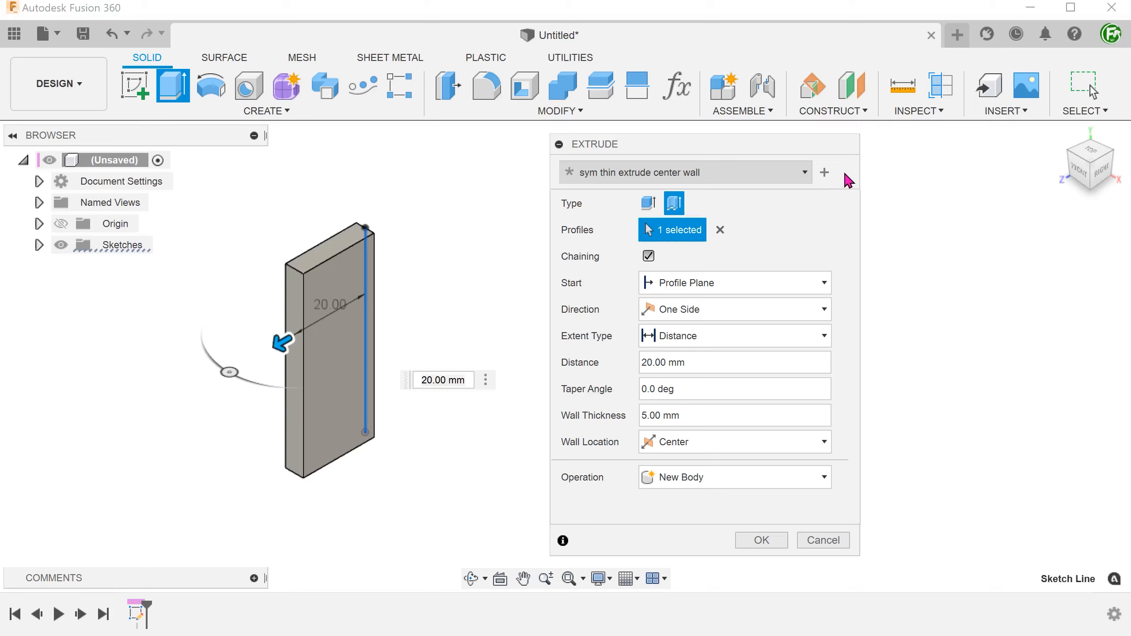
{"action": "left_click", "coordinate": [843, 172]}
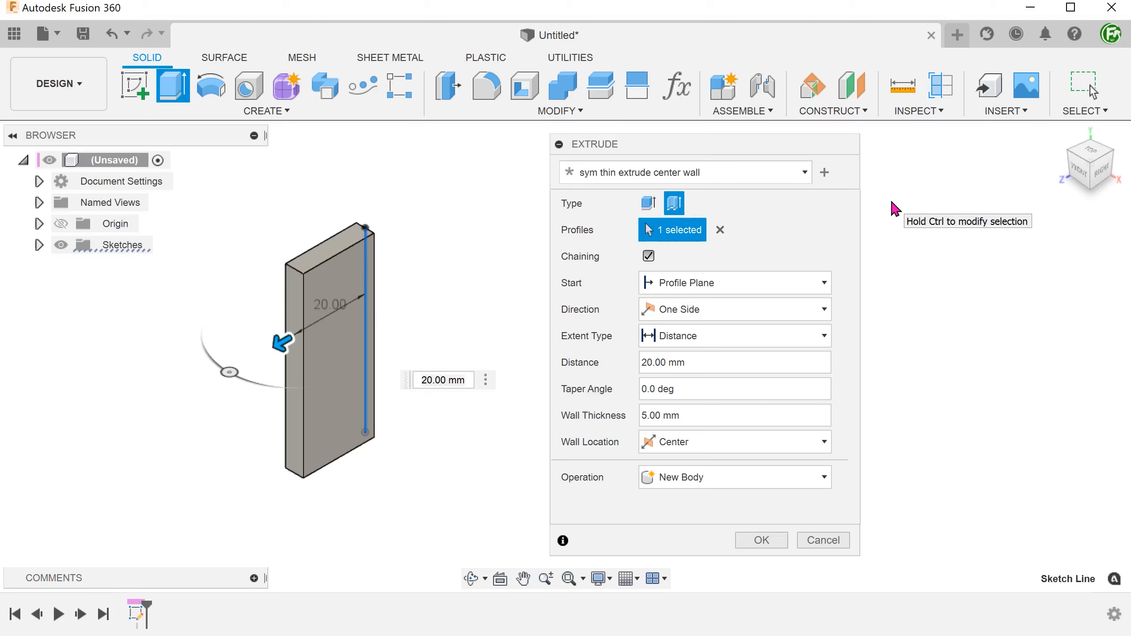
Show the extrude preset list with Last Used, Default and the custom preset.
{"action": "left_click", "coordinate": [804, 173]}
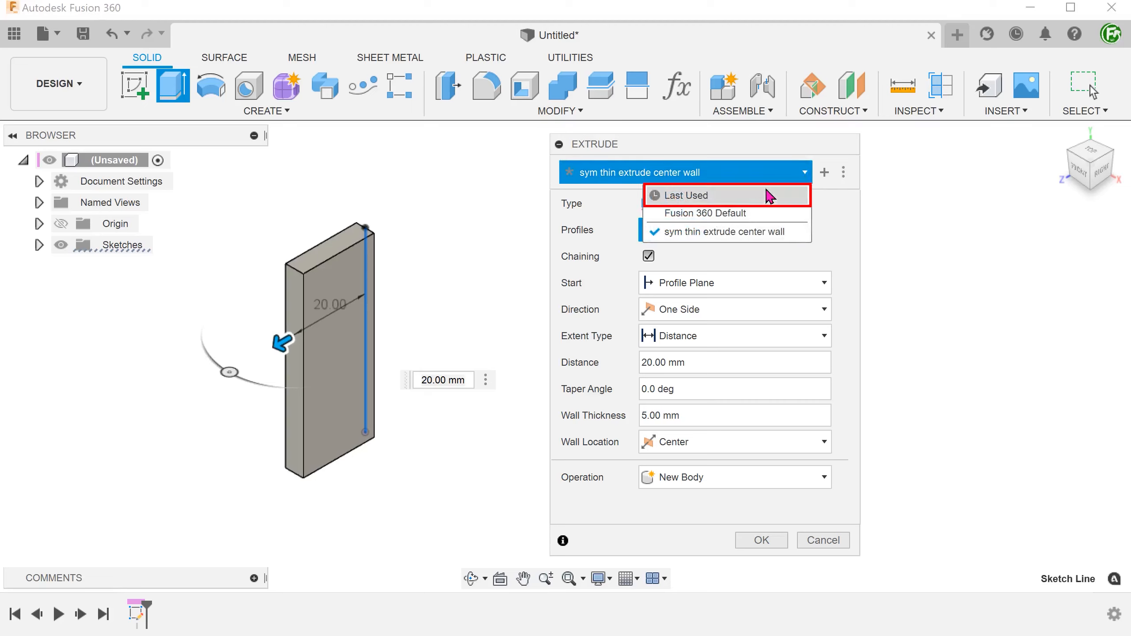
{"action": "mouse_move", "coordinate": [721, 195]}
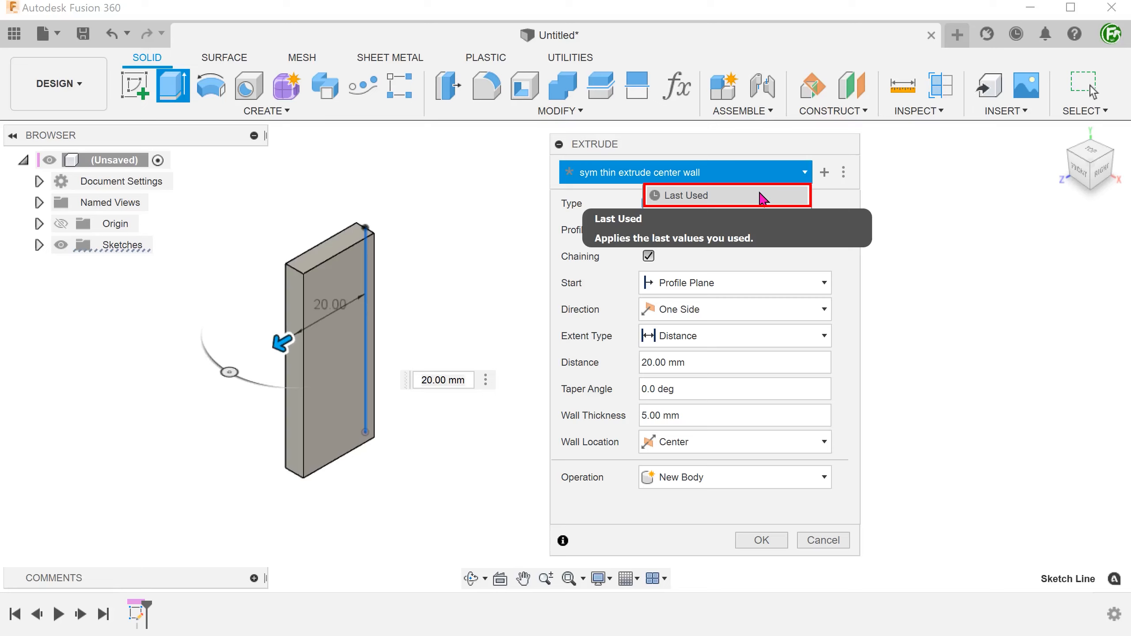